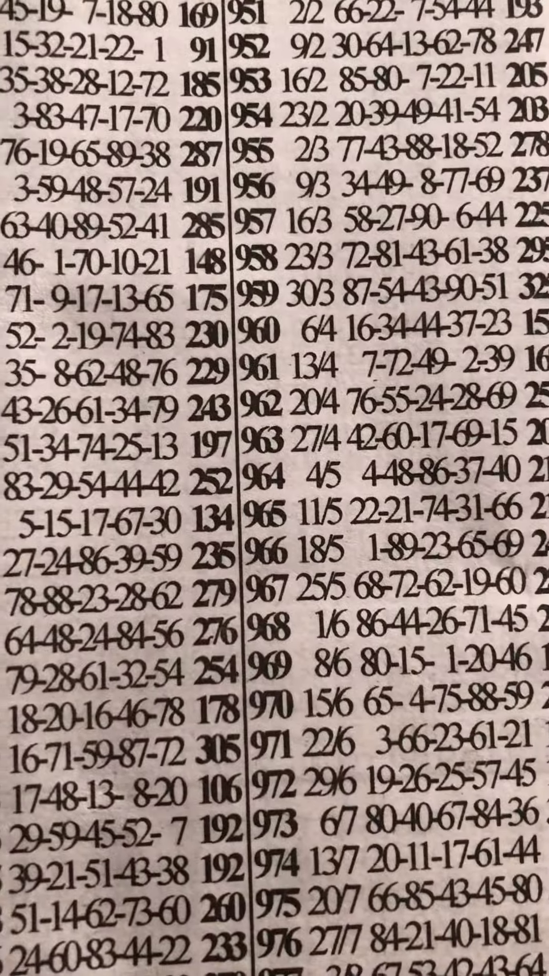
{"action": "scroll", "scroll_direction": "up", "scroll_amount": 3}
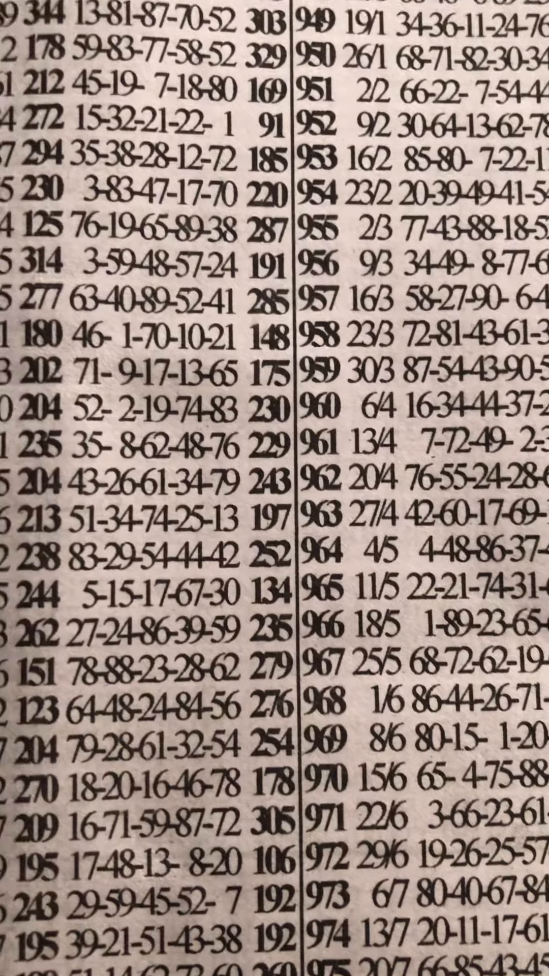